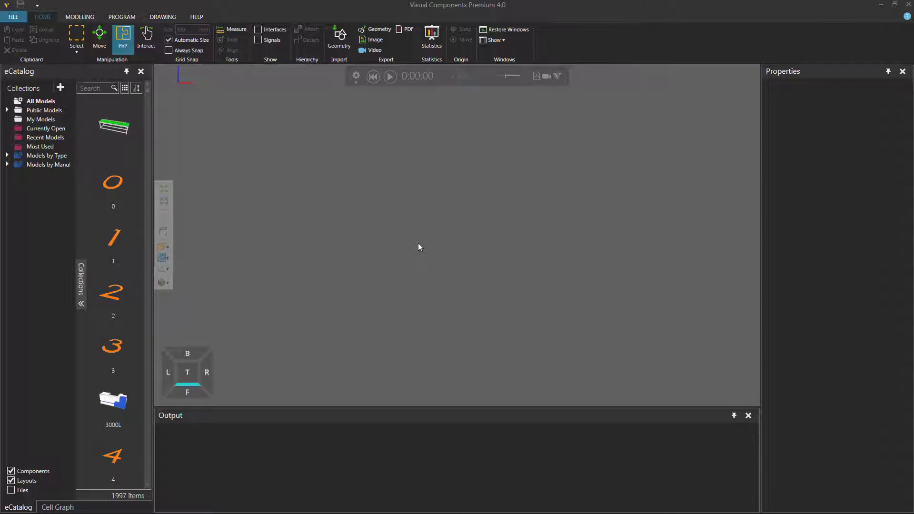
mouse_move(389, 247)
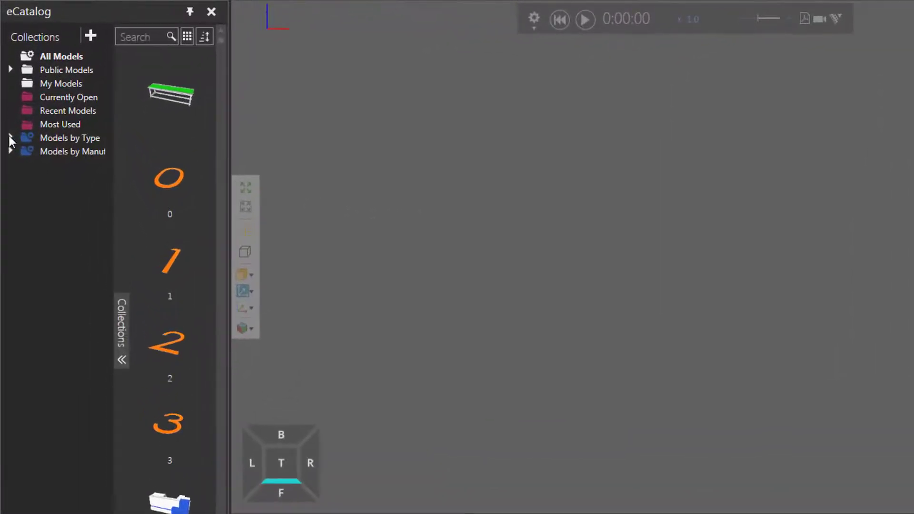
- Add Generic Articulated Robot v4 from the eCatalog's Visual Components manufacturer collection
click(10, 138)
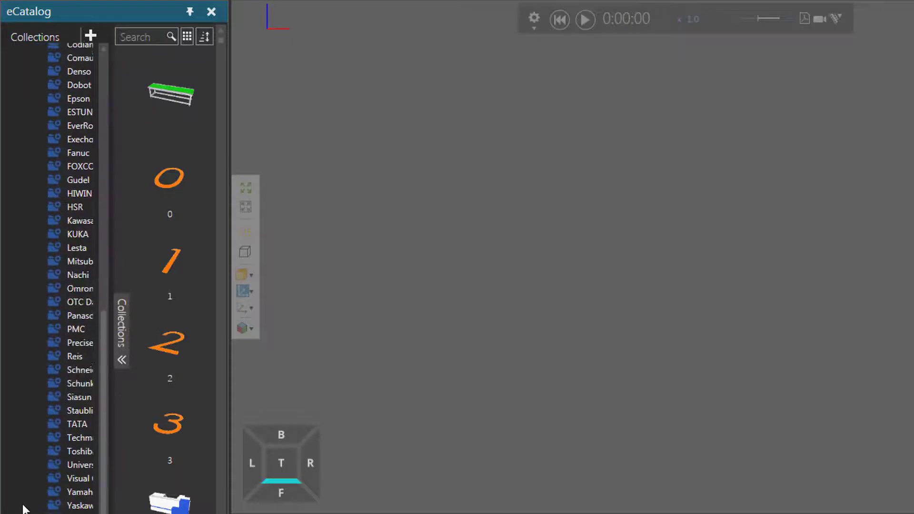
click(79, 474)
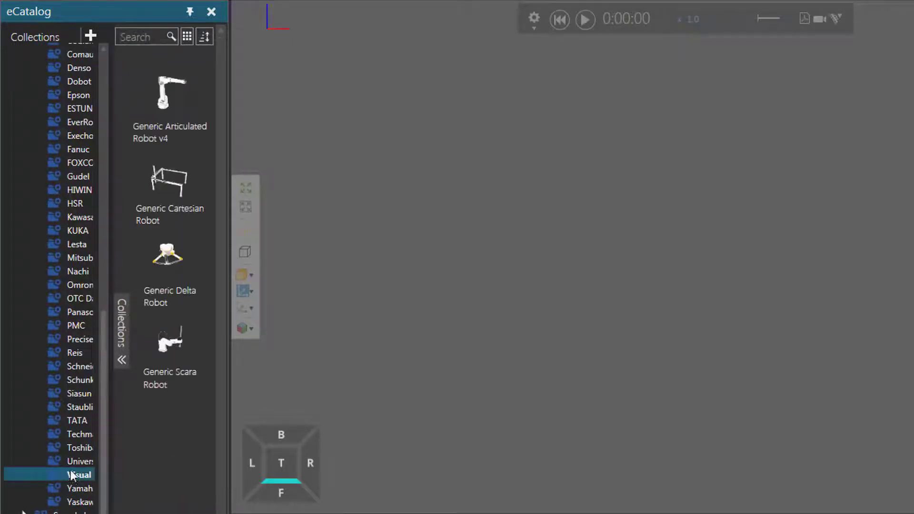
double_click(169, 97)
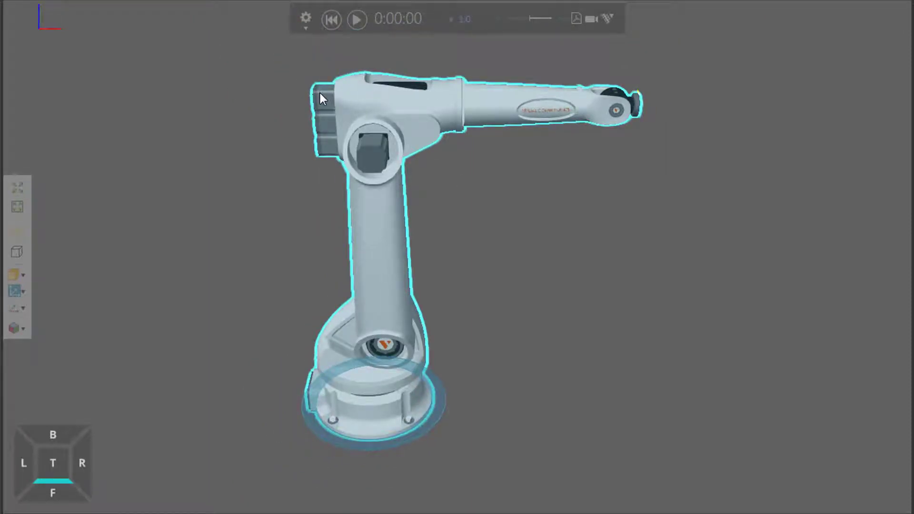
- Center the 3D view on the robot's upper arm
right_click(320, 99)
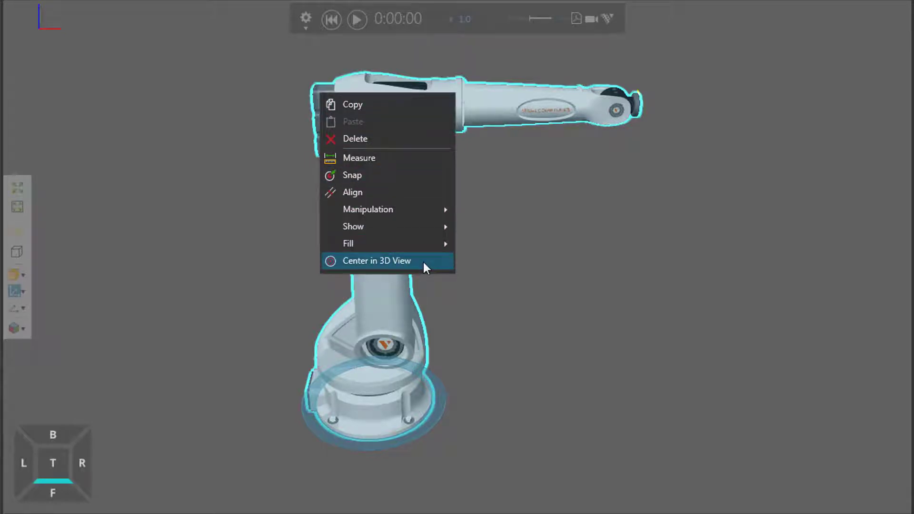
click(376, 260)
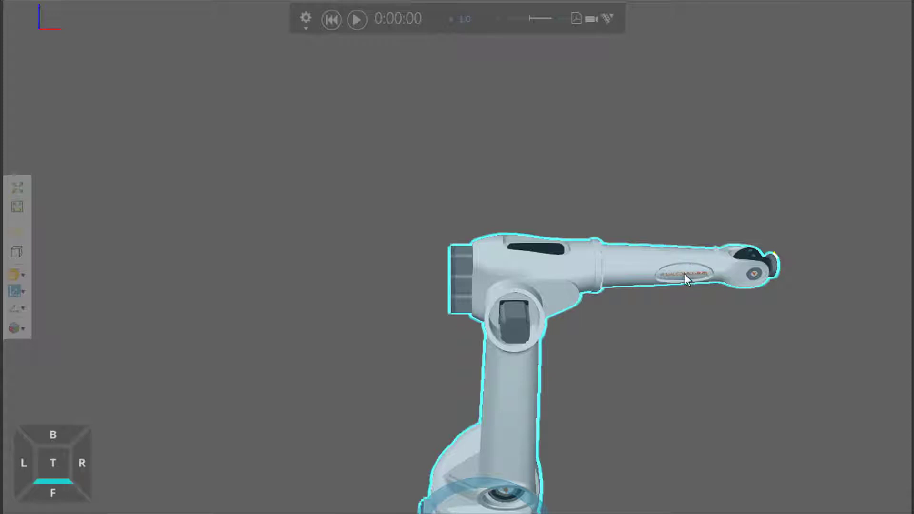
- Ctrl-drag in the 3D world to zoom out until the full robot is visible
key(ctrl)
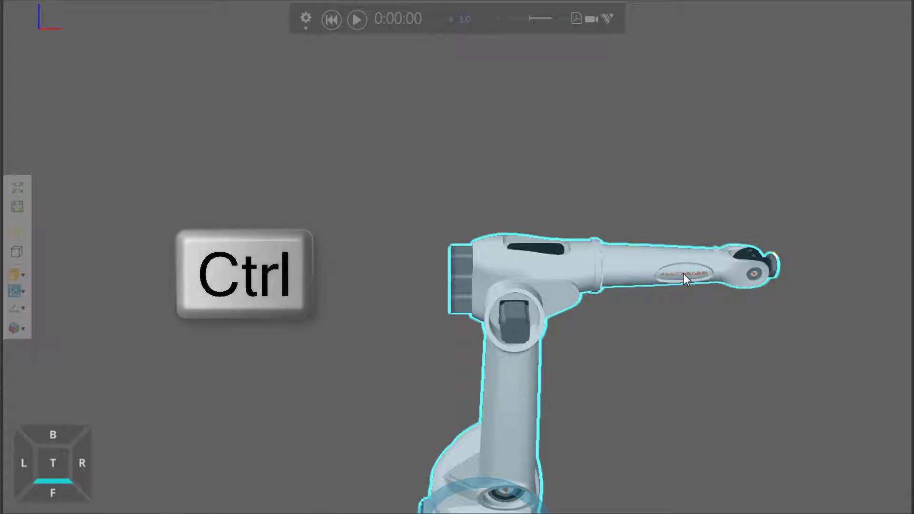
drag(685, 278, 482, 268)
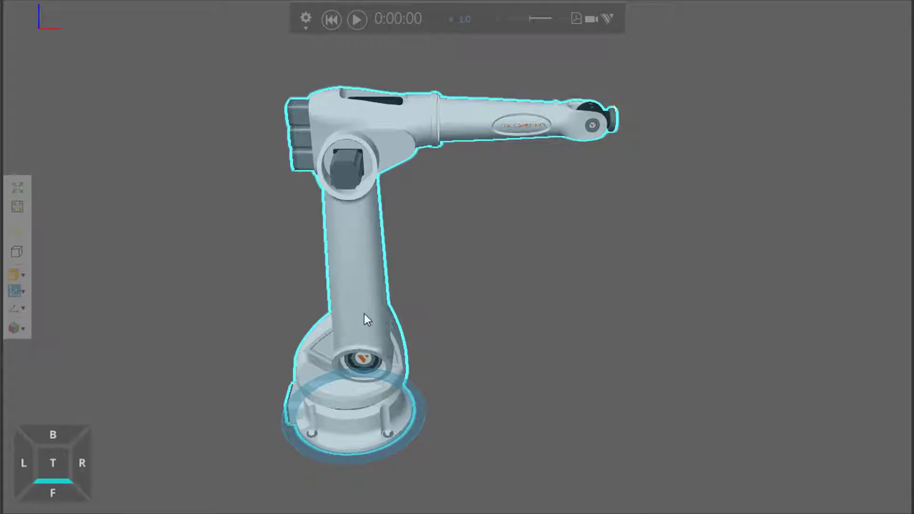
key(ctrl)
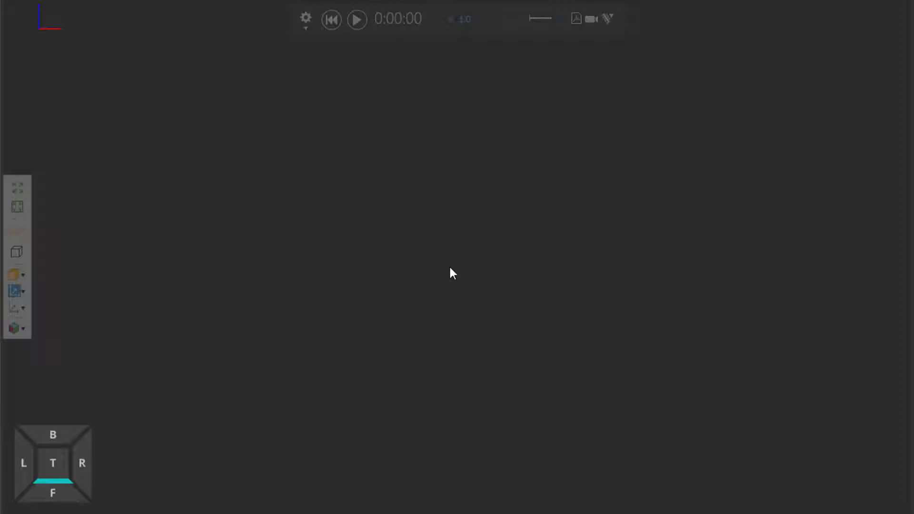
- Clear the robot layout, choosing Don't Save
key(shift)
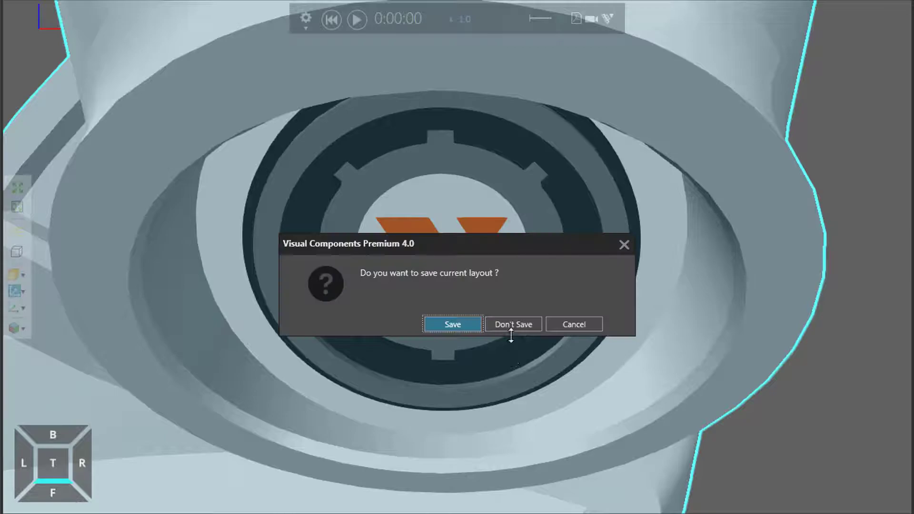
click(513, 324)
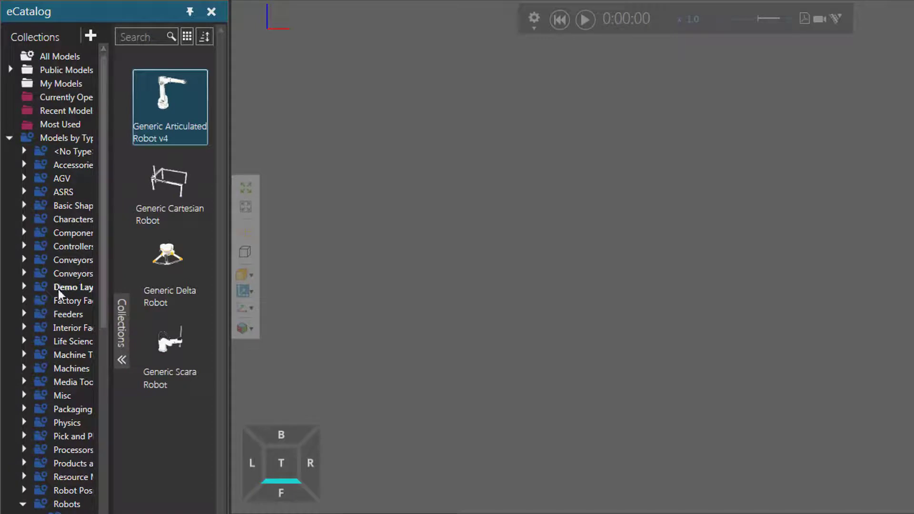
- Load the Lab layout from the eCatalog's Demo Layouts
click(72, 287)
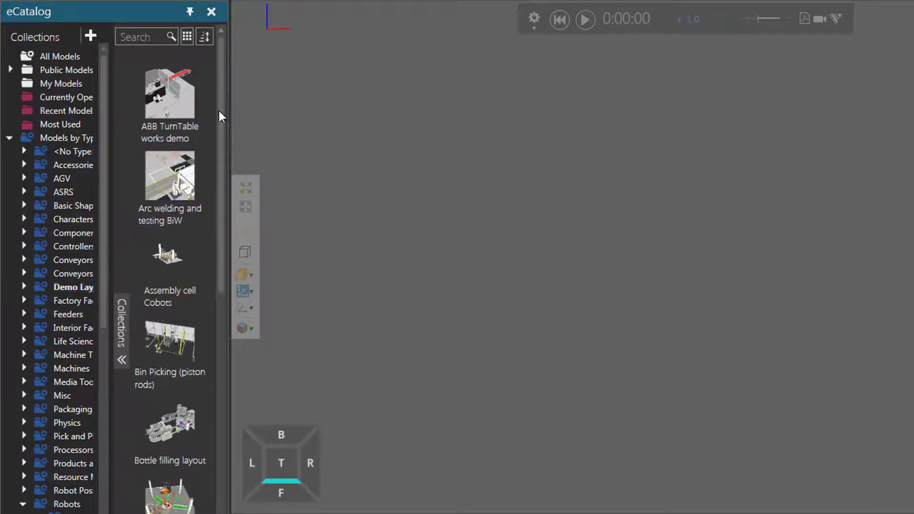
scroll(down, 3)
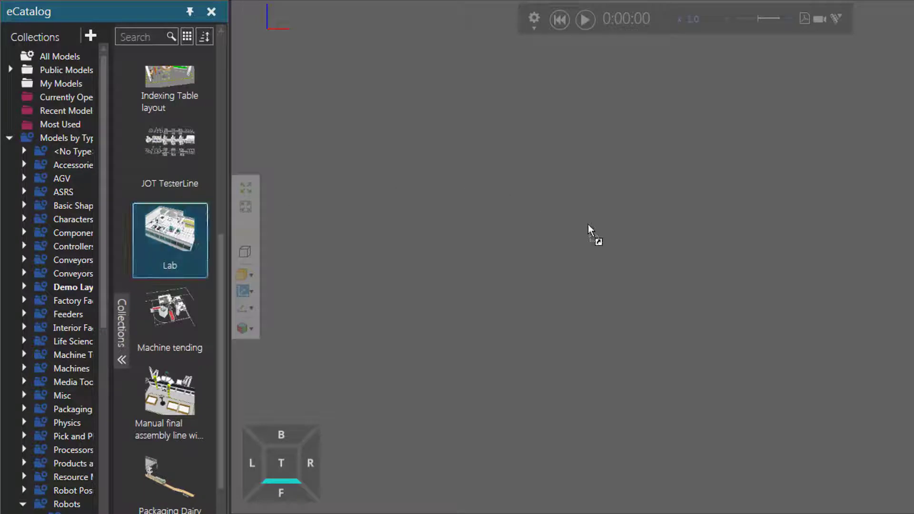
double_click(170, 234)
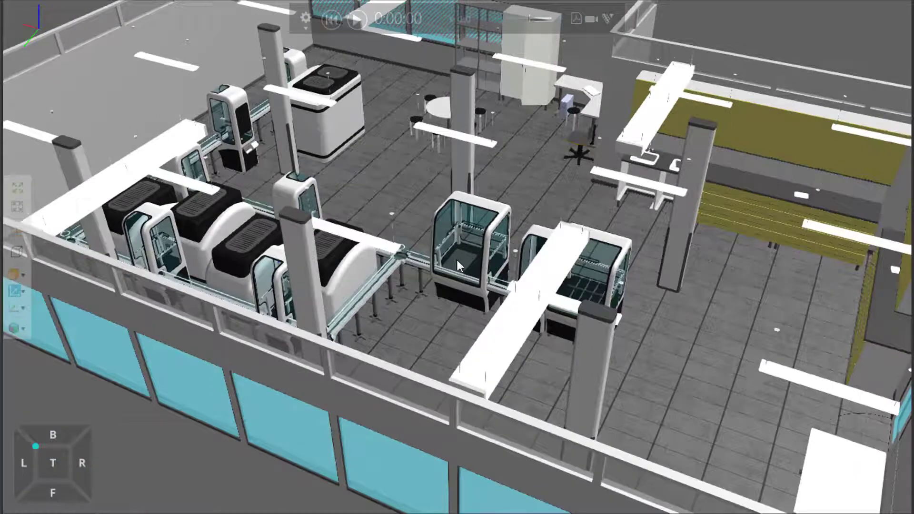
- Right-drag in the 3D world to zoom toward the Lab's front glass wall
right_click(460, 267)
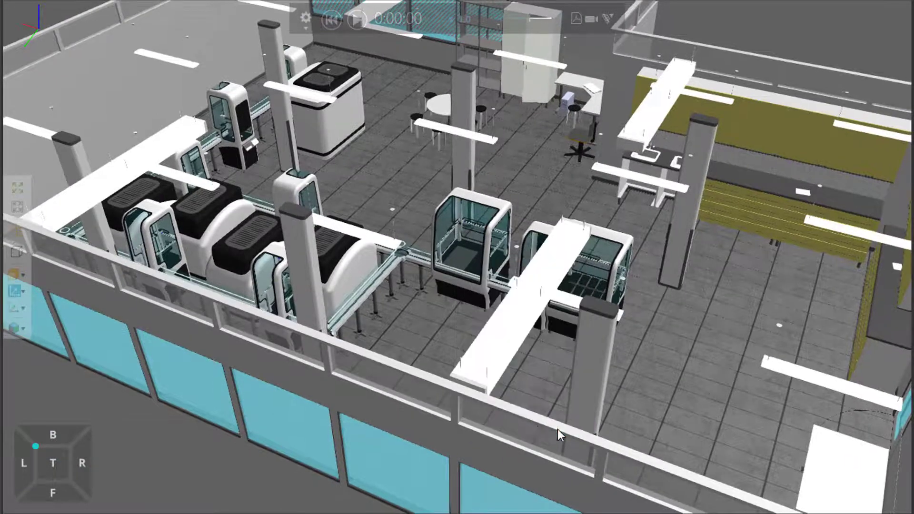
drag(560, 434, 408, 408)
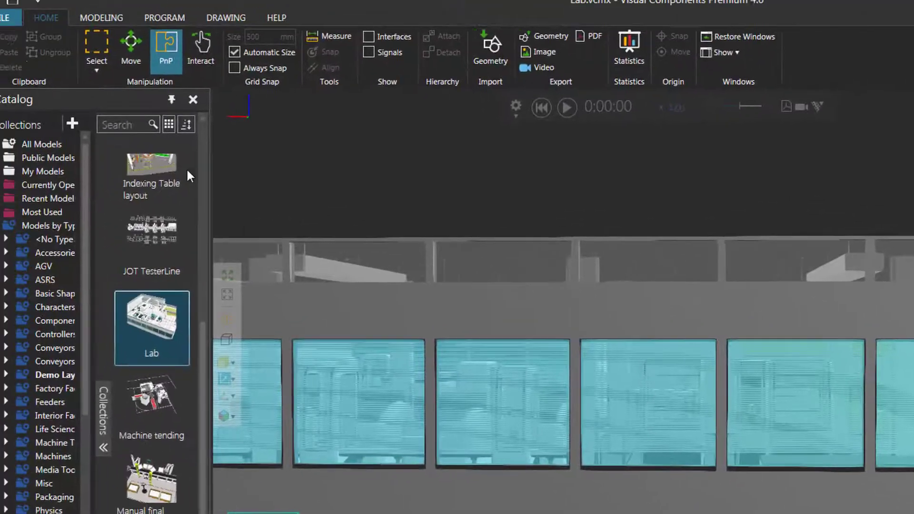
- Set Zoom Mode to Keep Center of Interest in the General options
click(7, 11)
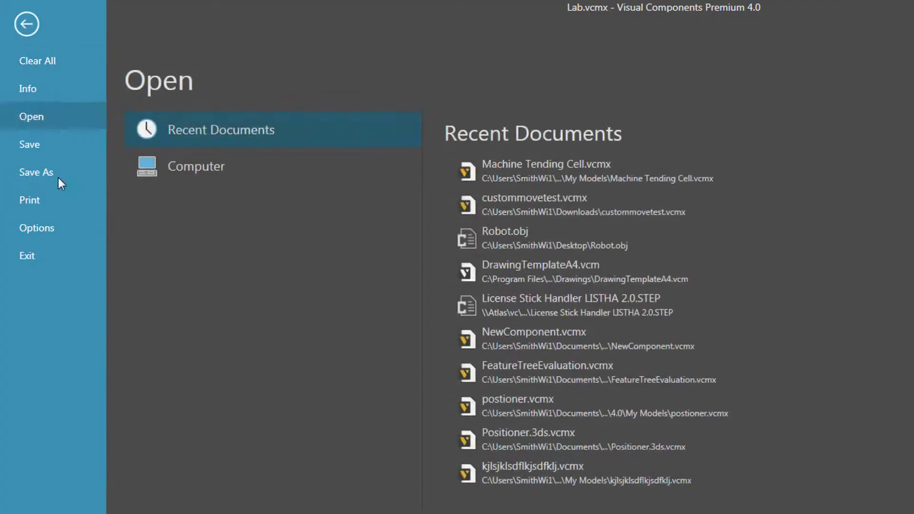
click(37, 227)
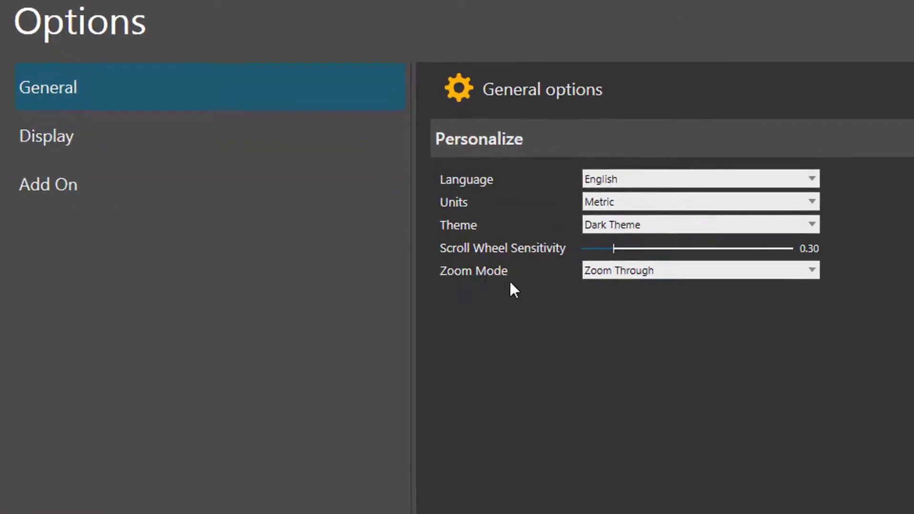
mouse_move(582, 249)
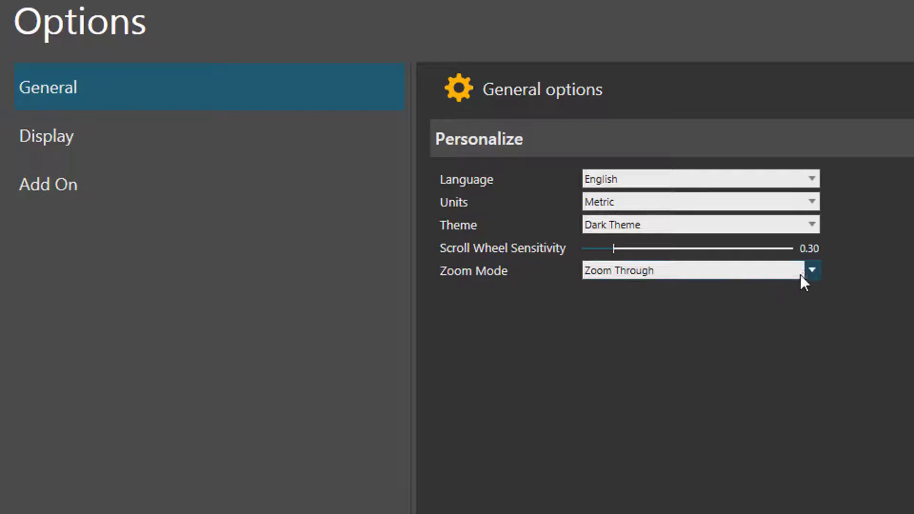
click(810, 270)
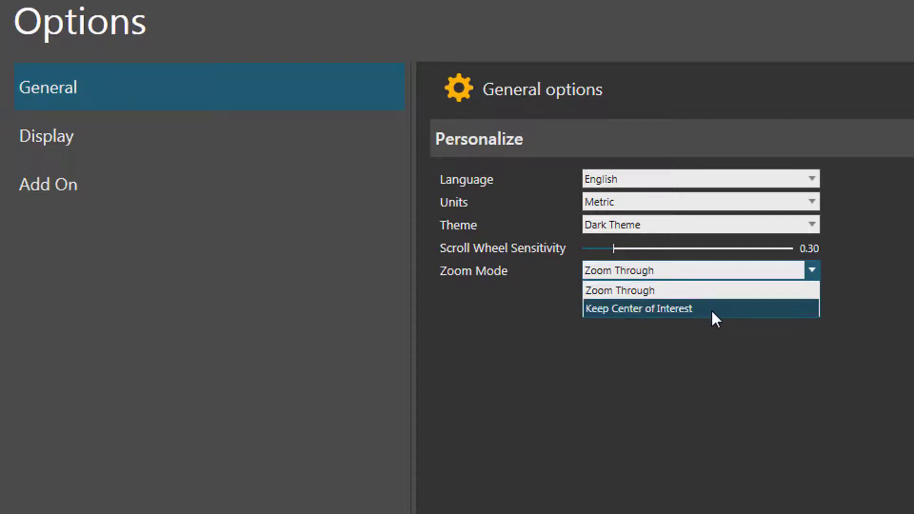
click(639, 308)
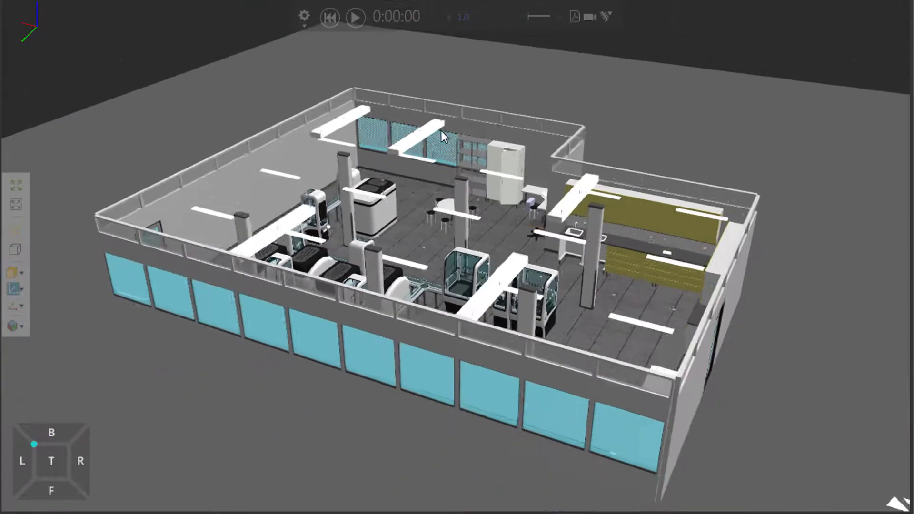
- Center the view on the front glass wall and zoom in on it
right_click(441, 137)
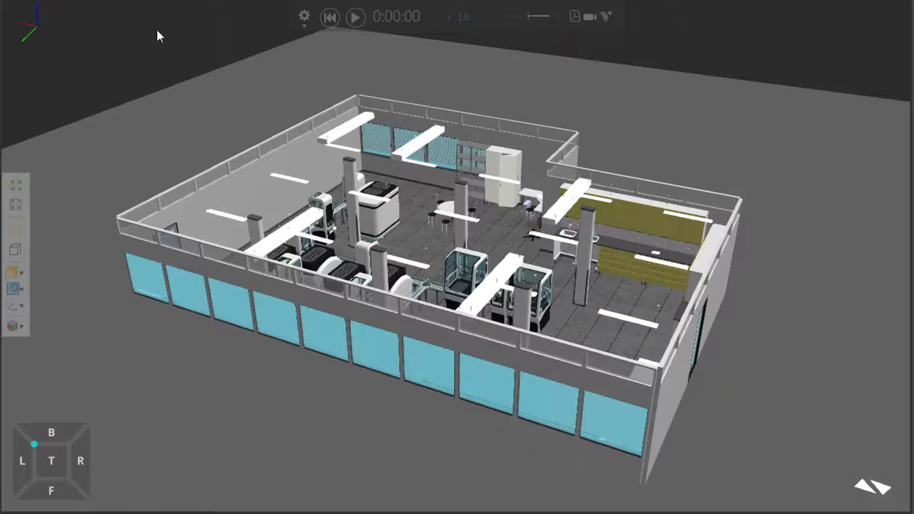
mouse_move(250, 208)
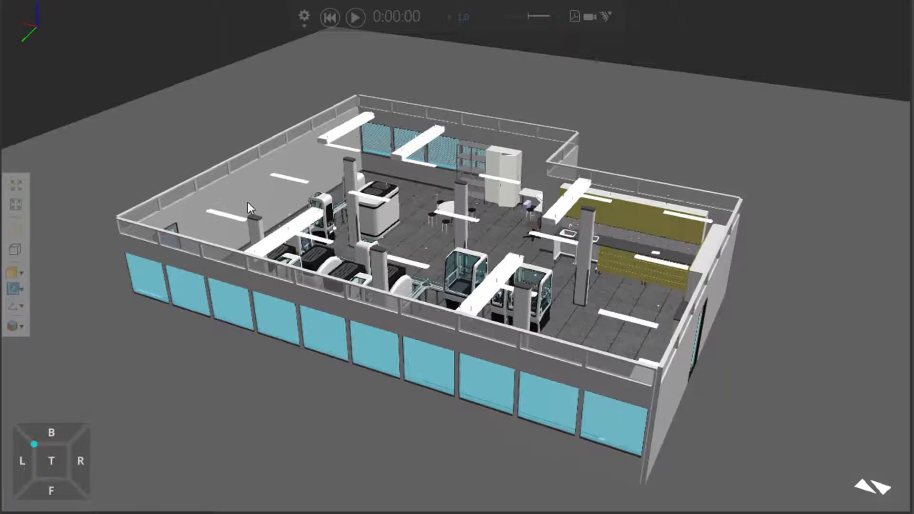
mouse_move(95, 293)
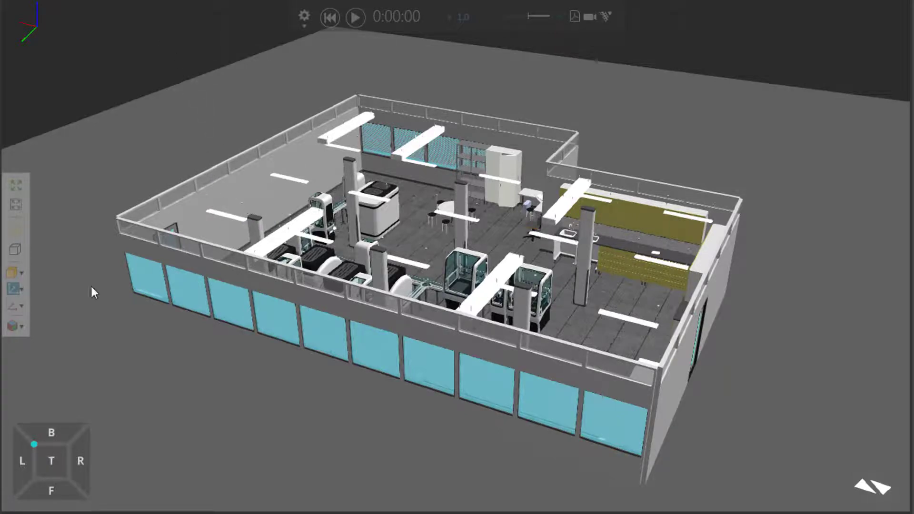
right_click(95, 291)
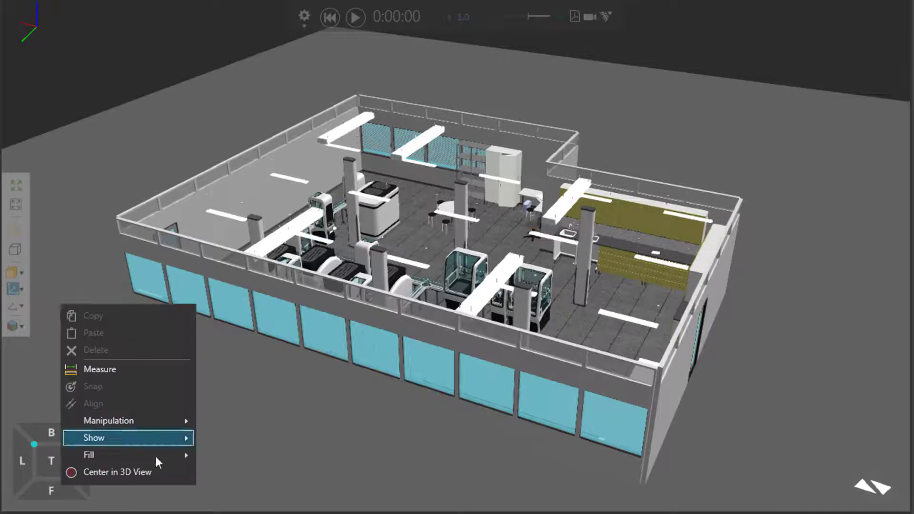
click(104, 297)
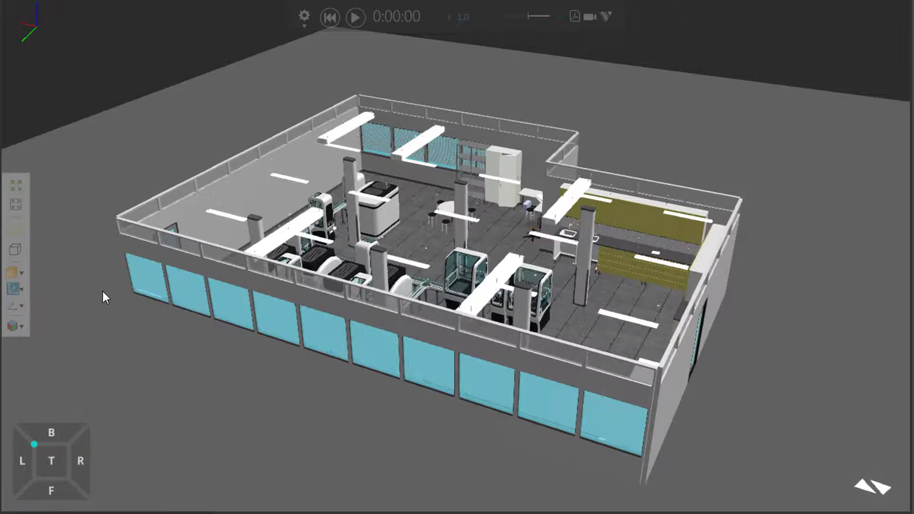
drag(104, 296, 410, 402)
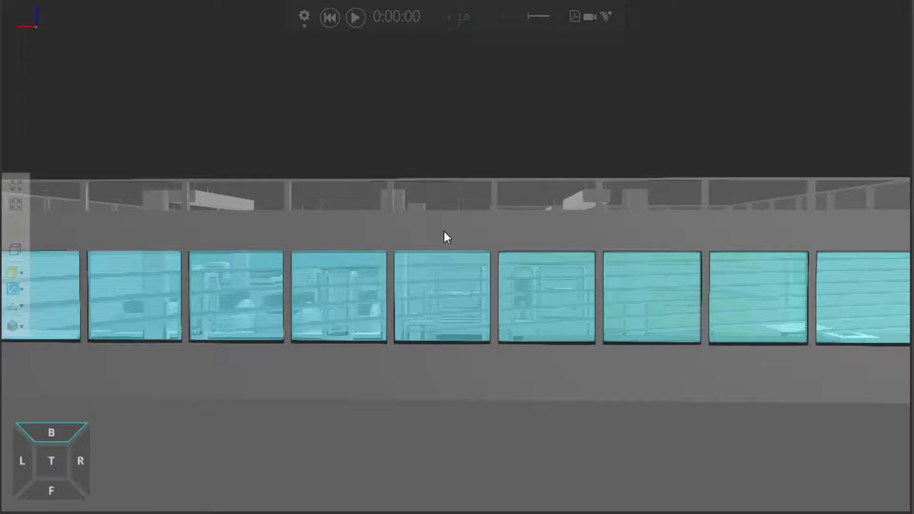
- Center the view on a front window pane and zoom in closer
right_click(444, 238)
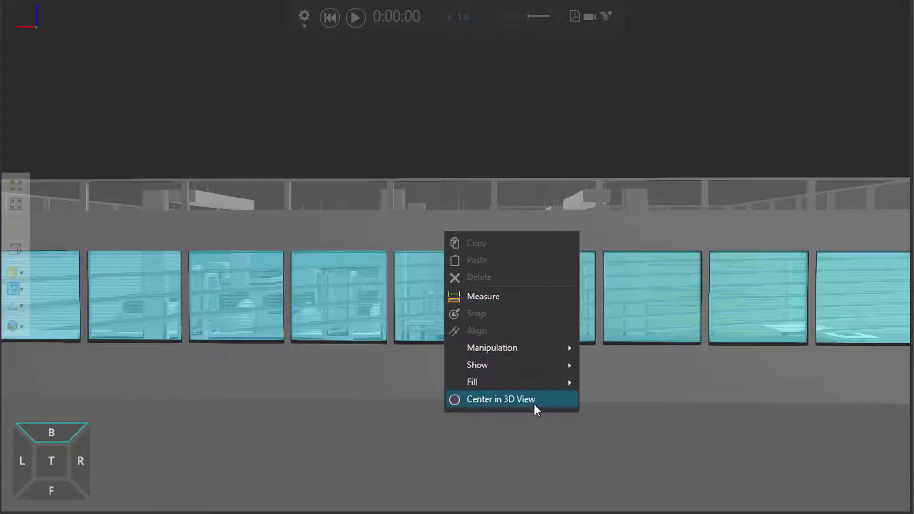
click(500, 399)
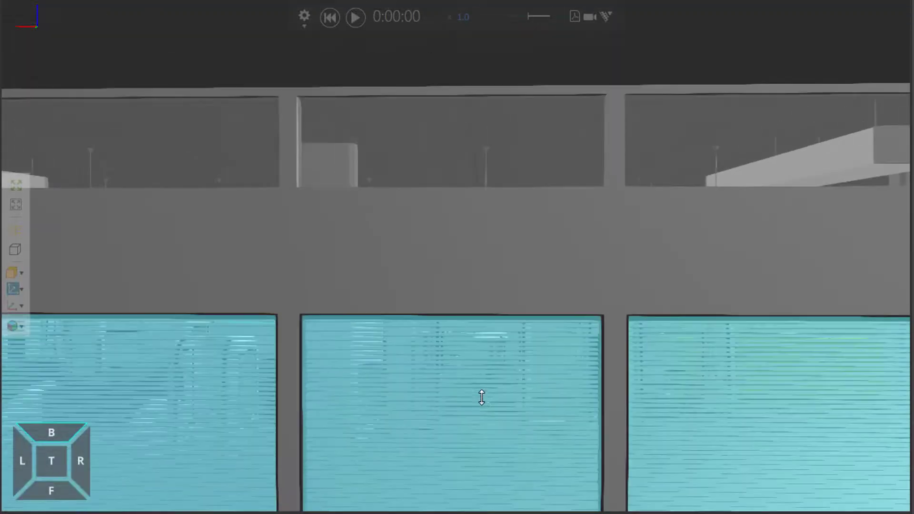
drag(481, 398, 449, 267)
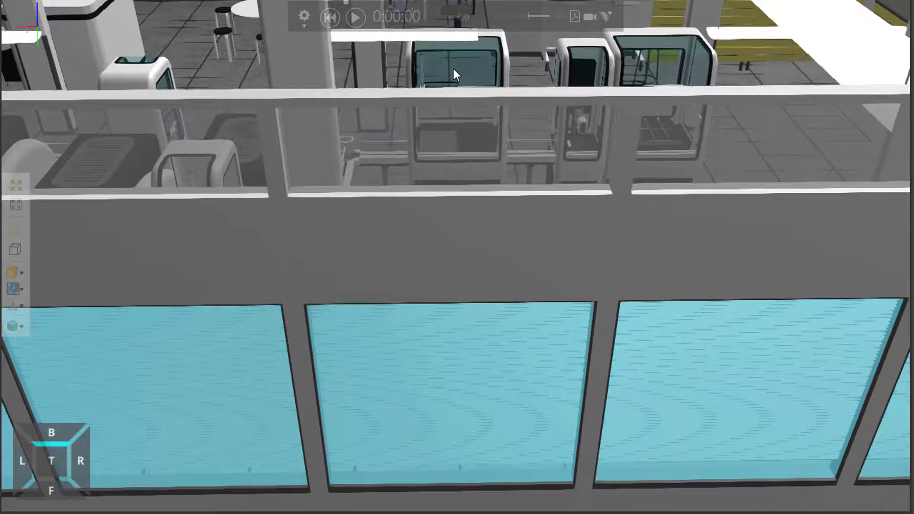
right_click(456, 74)
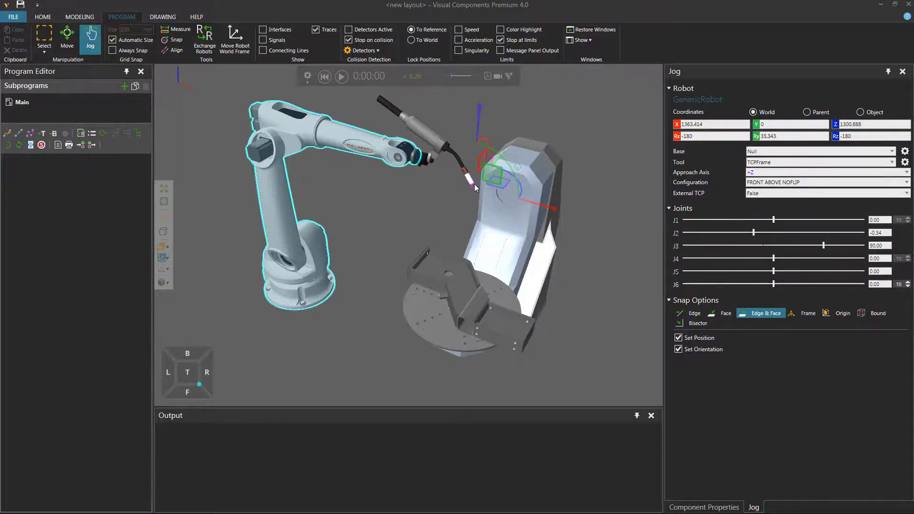
- Drag the torch TCP manipulator to two new spots on the workpiece
drag(475, 186, 429, 245)
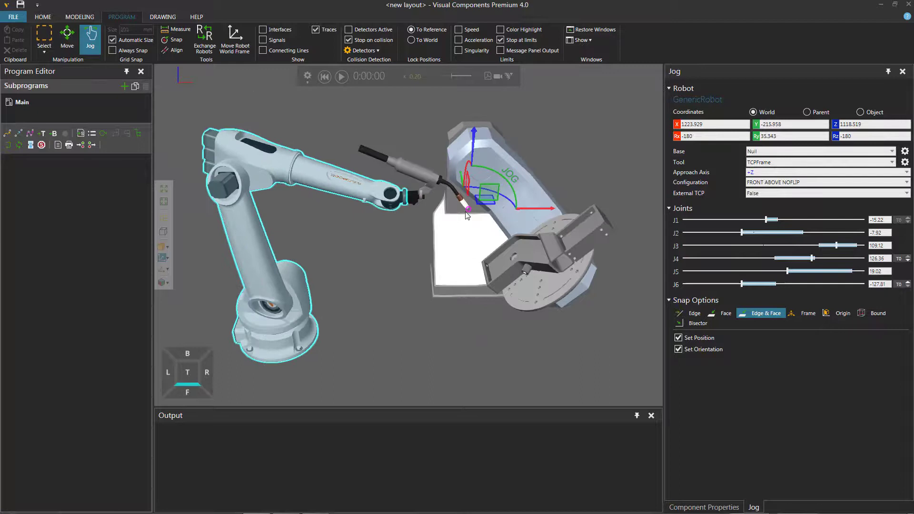
drag(466, 212, 490, 265)
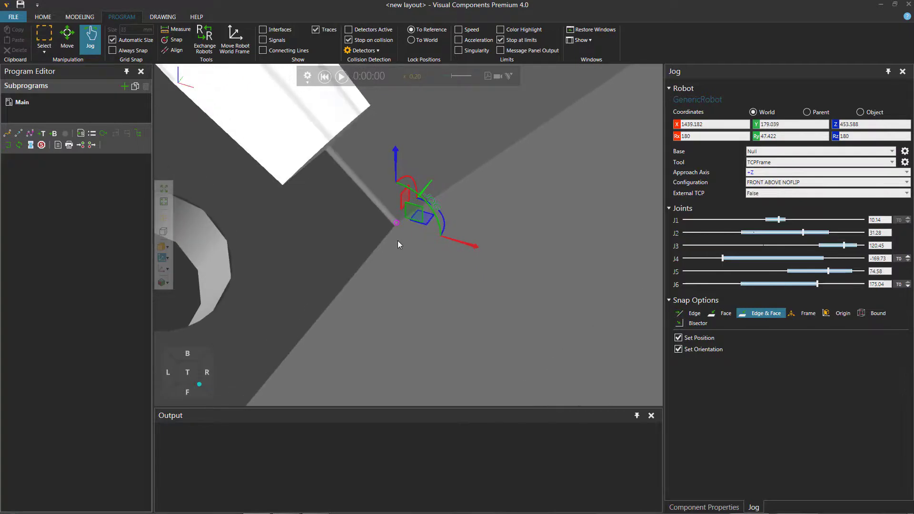
mouse_move(179, 192)
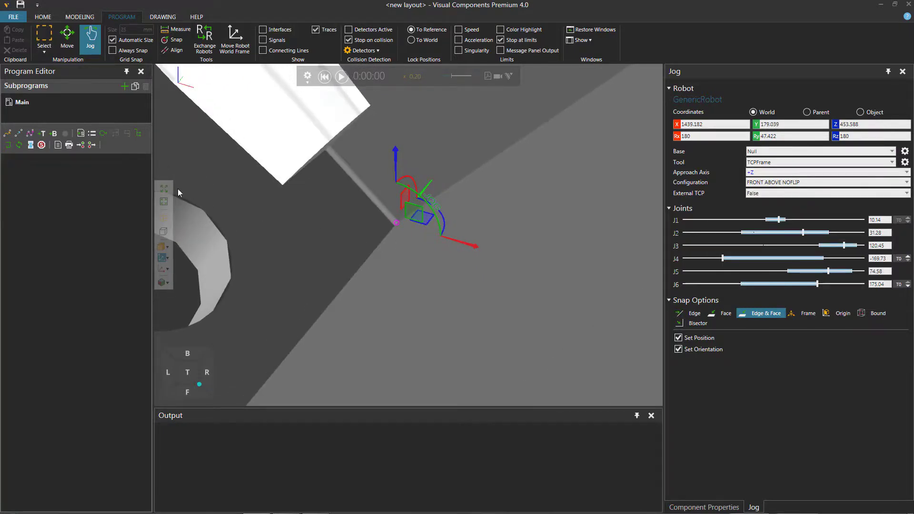